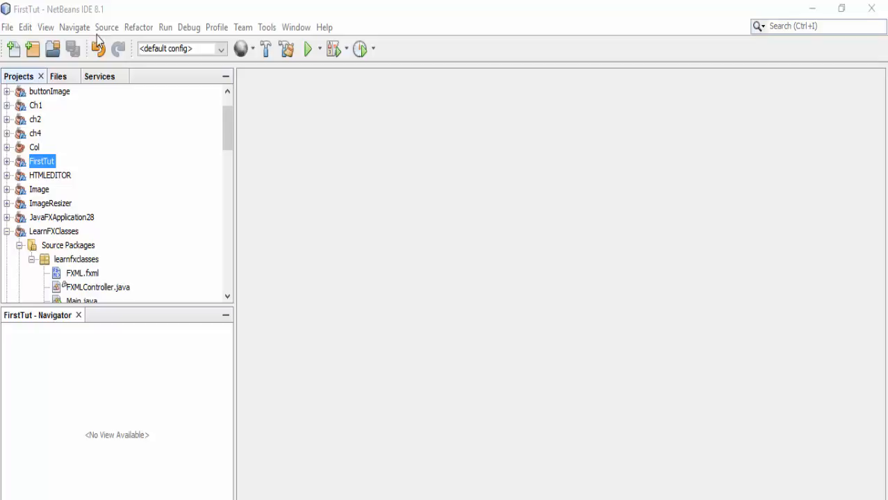
Step: Start a new JavaFX FXML Application project and proceed to the name and location page
left_click(32, 48)
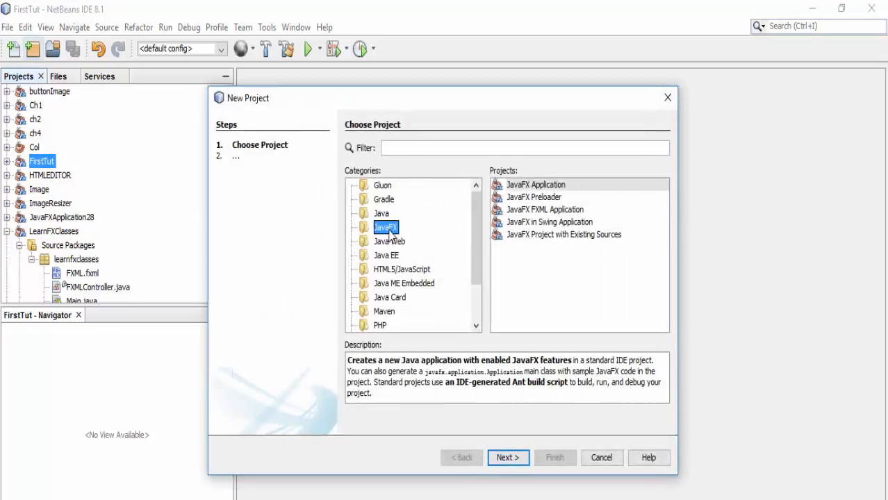
left_click(545, 209)
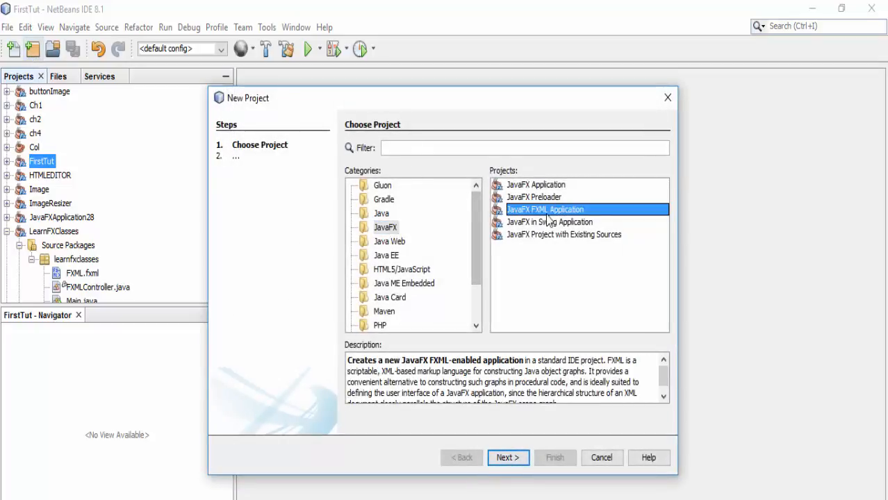
left_click(508, 457)
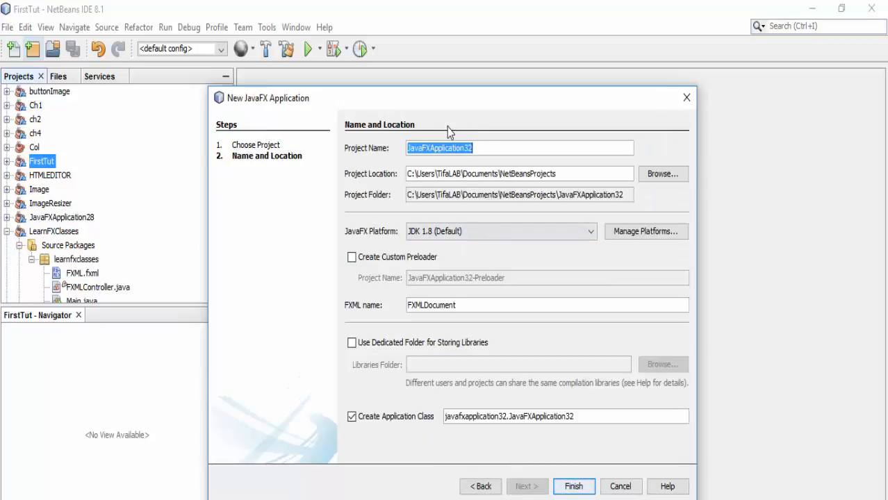
Step: Name the project Draw3D and finish creating it
type("D")
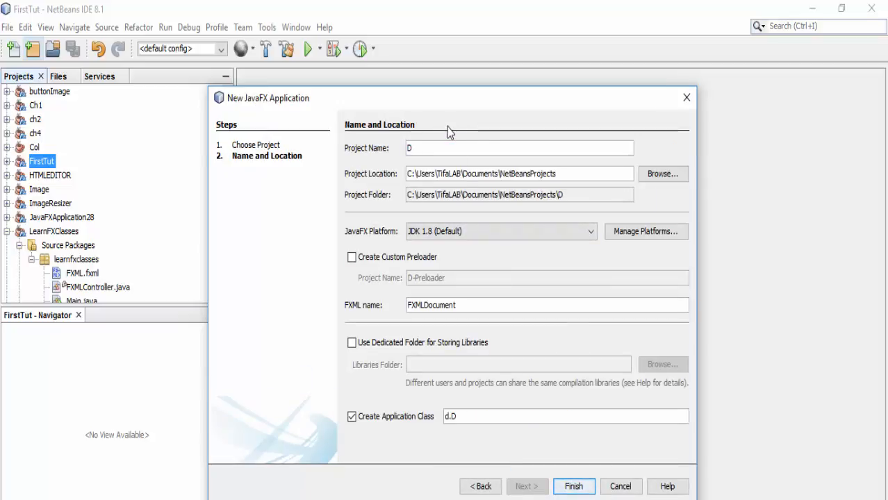
type("Draw3D")
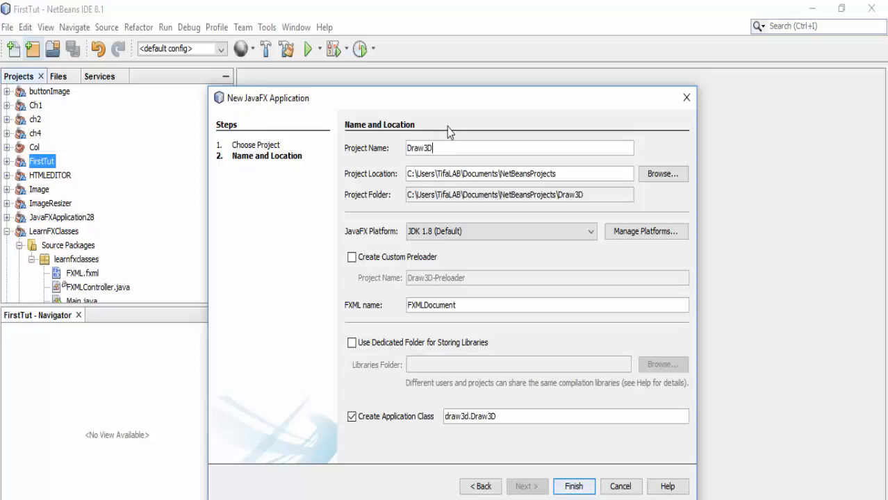
left_click(572, 486)
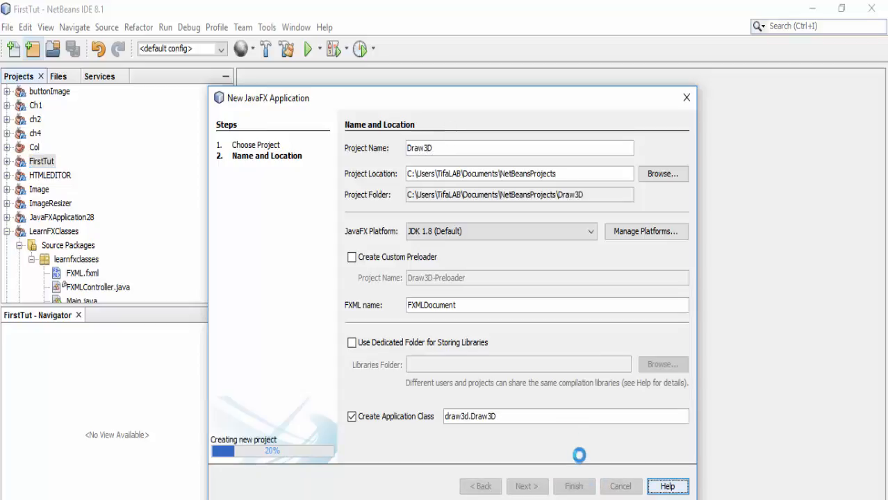
left_click(572, 486)
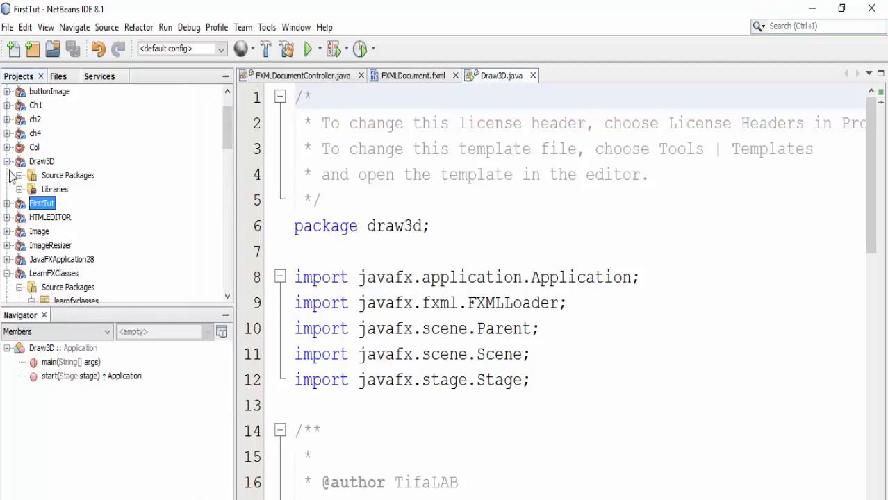
Step: Expand Draw3D's draw3d package and open FXMLDocument.fxml in Scene Builder
left_click(19, 175)
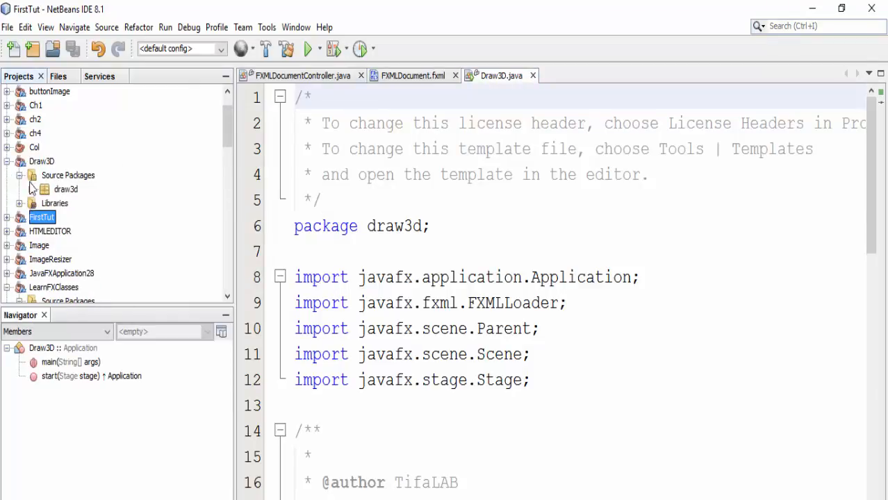
left_click(43, 189)
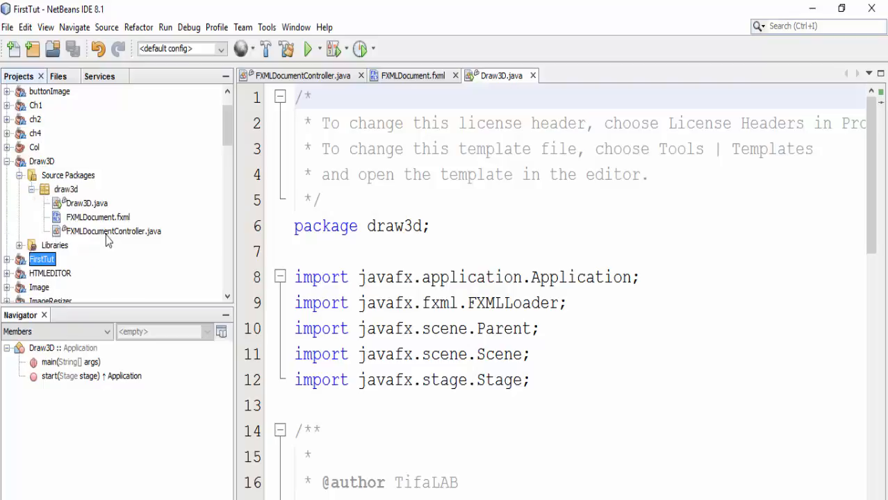
left_click(86, 203)
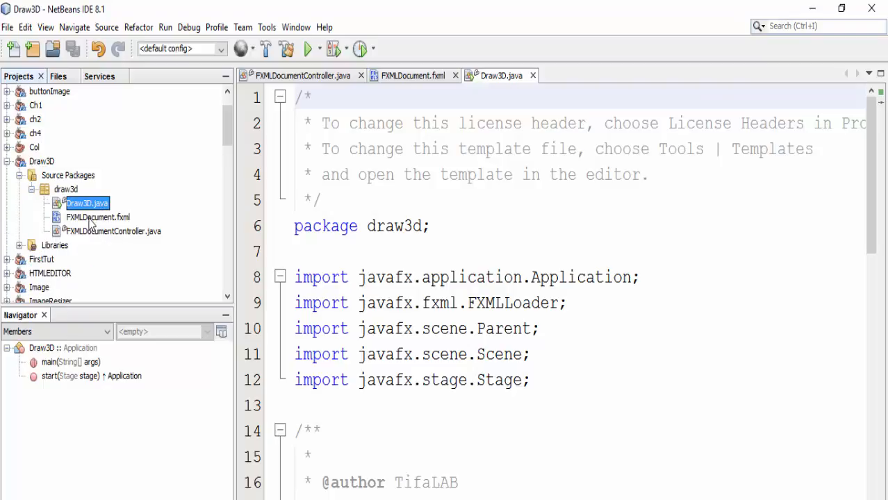
double_click(97, 217)
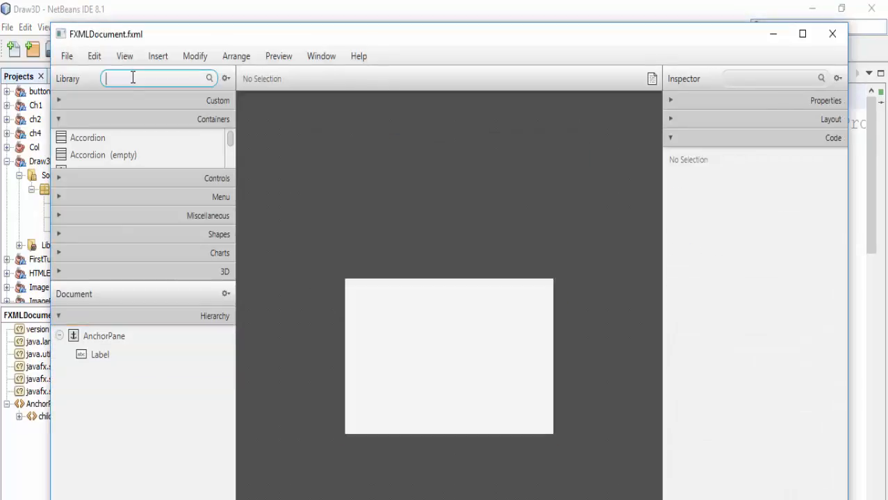
Step: Find SubScene in the Library, place it with fx:id subScene, and save FXMLDocument.fxml
type("sub")
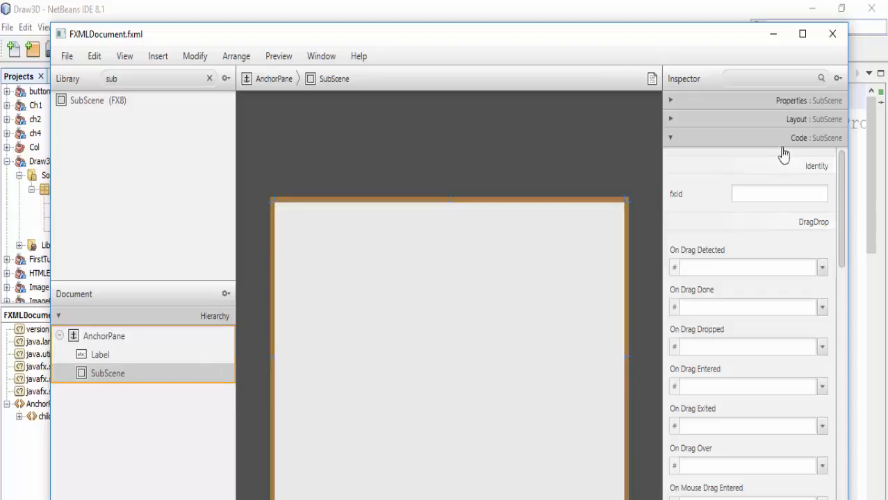
type("subScene")
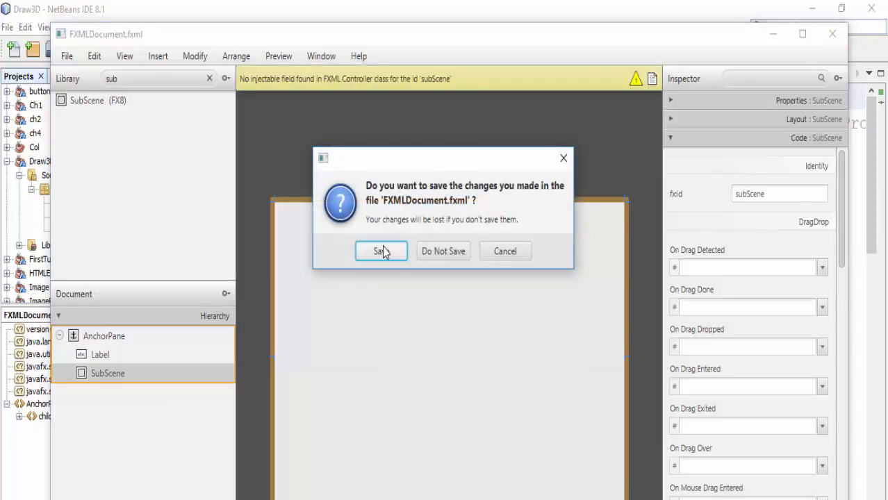
left_click(381, 250)
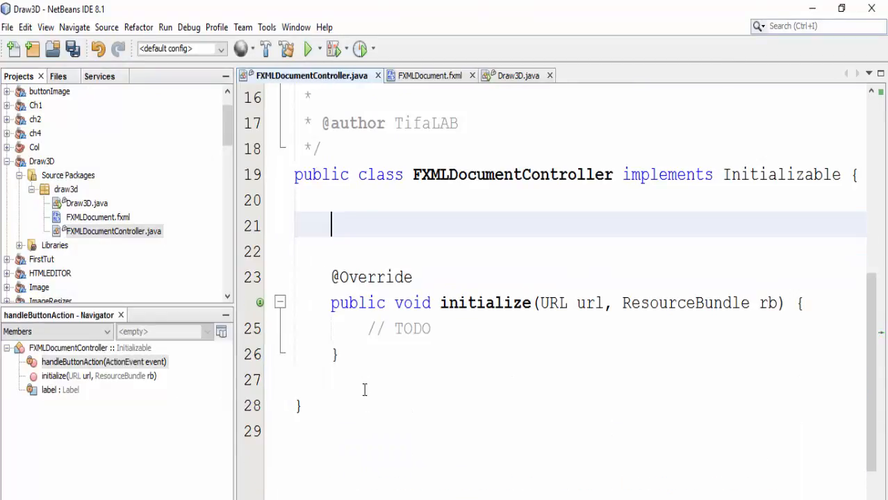
type("@F")
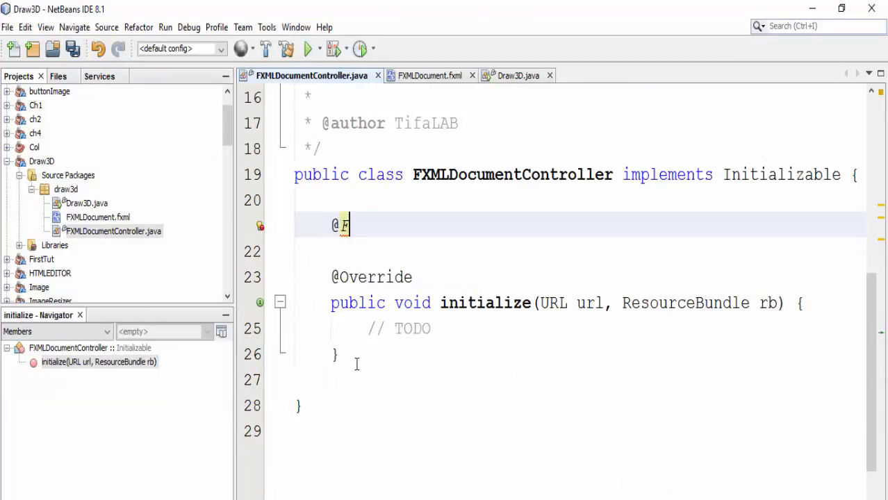
type("XML")
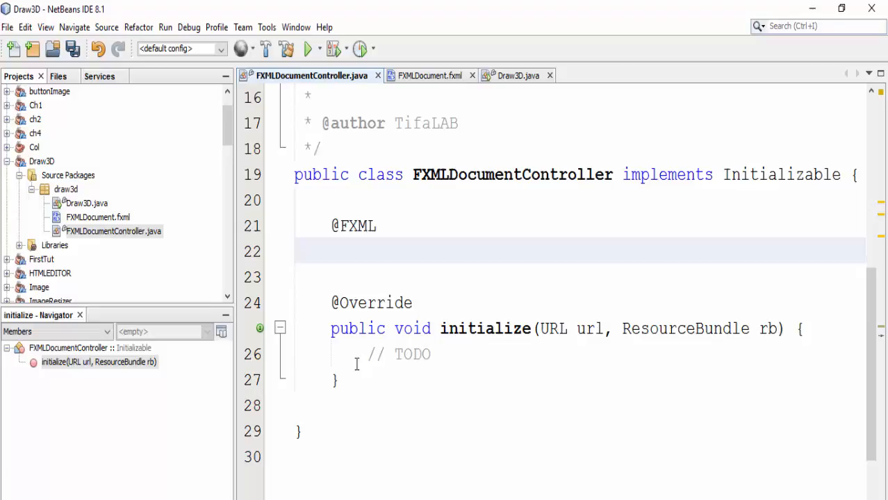
type("private")
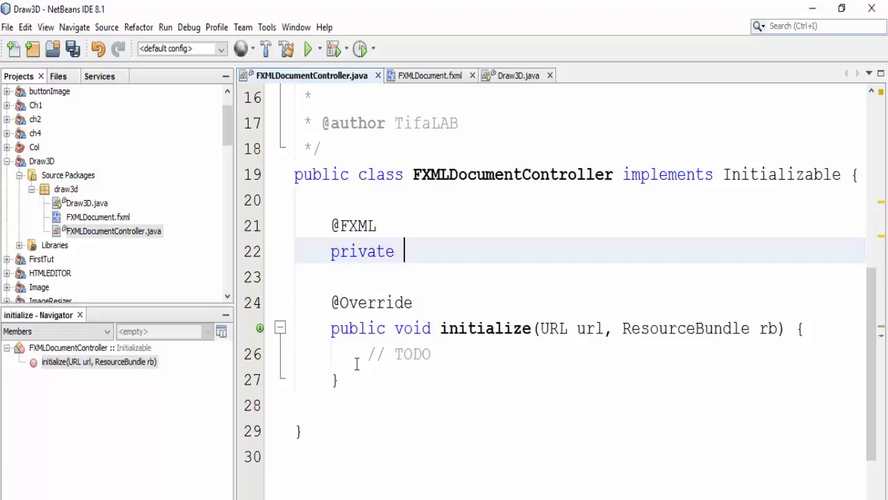
type("Sub")
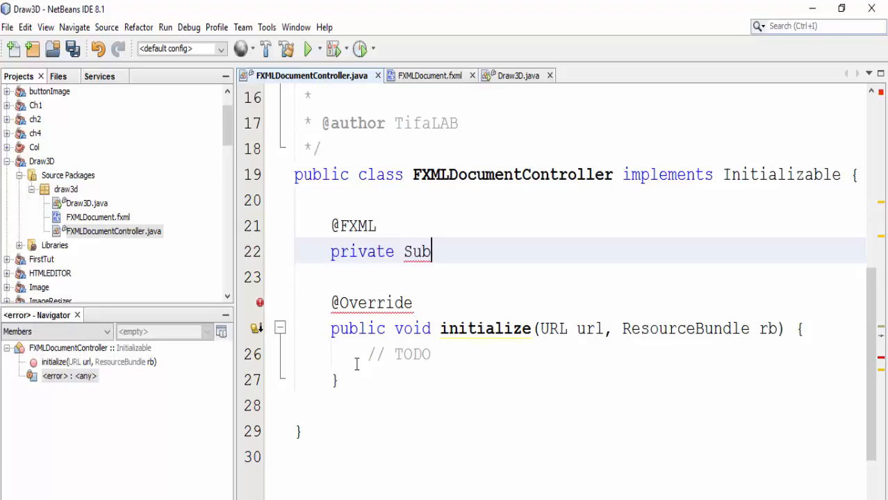
type("Scene subScene;")
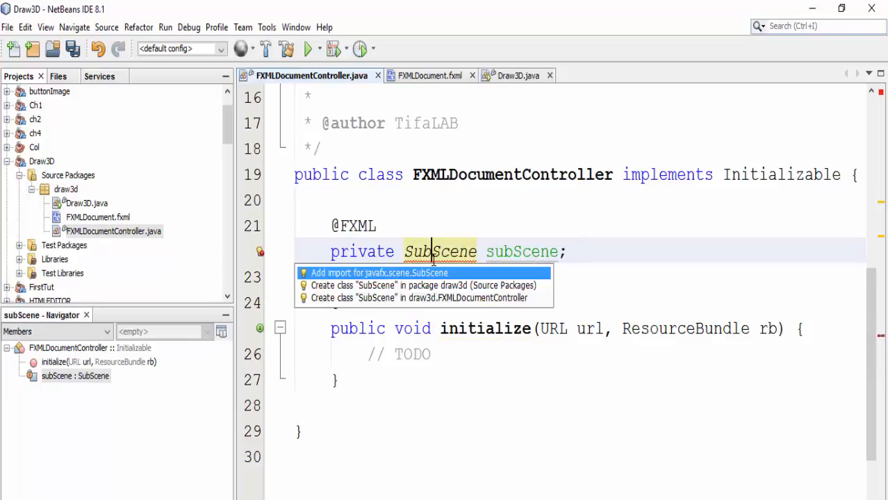
left_click(378, 272)
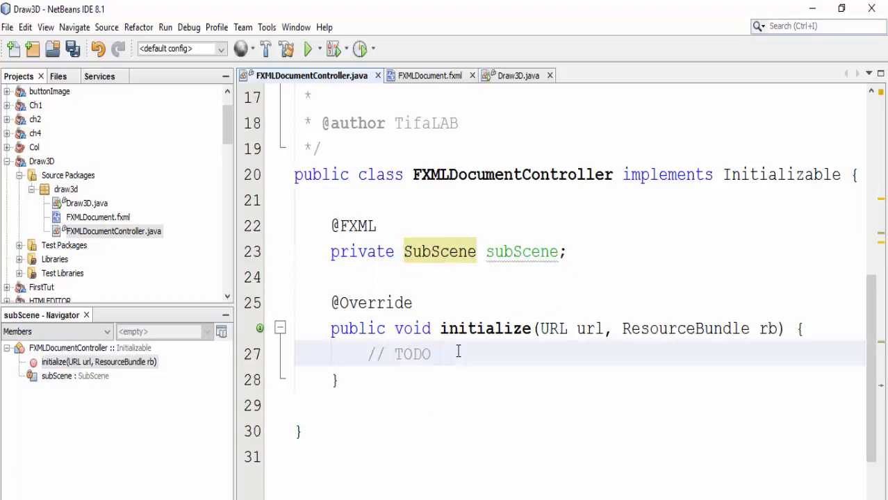
key("enter")
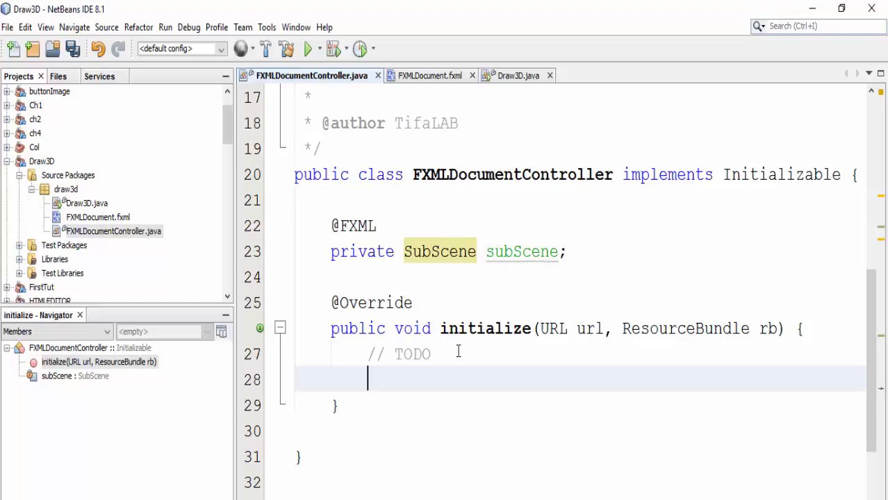
Step: Write Sphere s = new Sphere(100); and Group root = new Group(); in initialize and fix imports
type("Sphere s =")
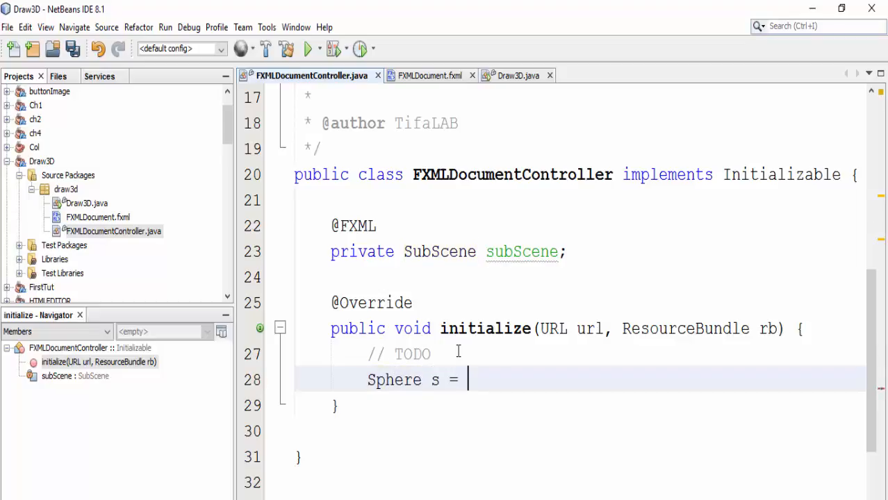
type("new S")
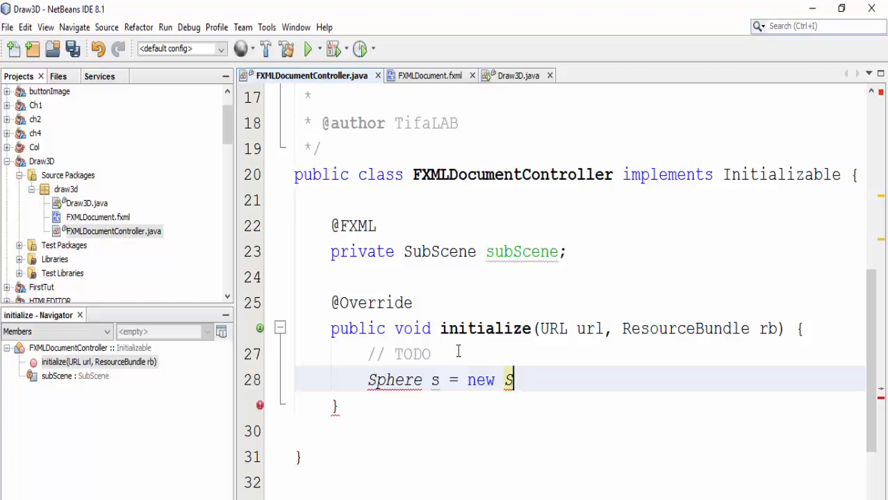
type("phere()")
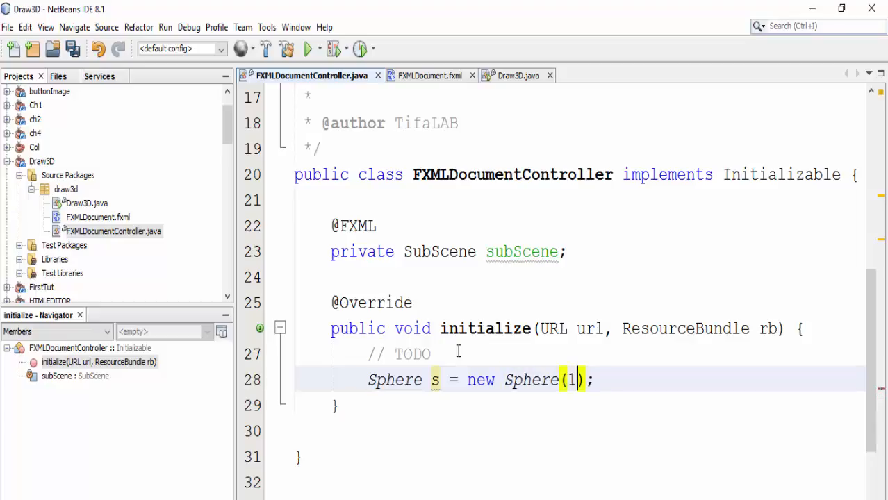
type("00")
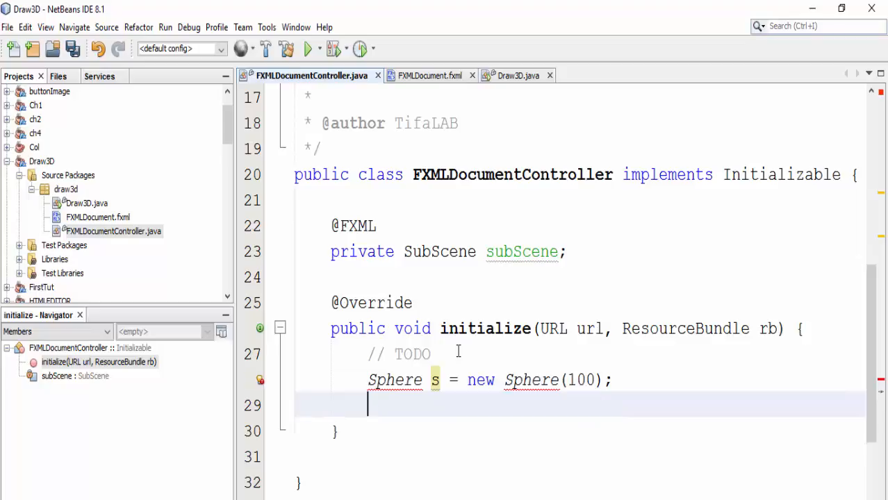
type("Group")
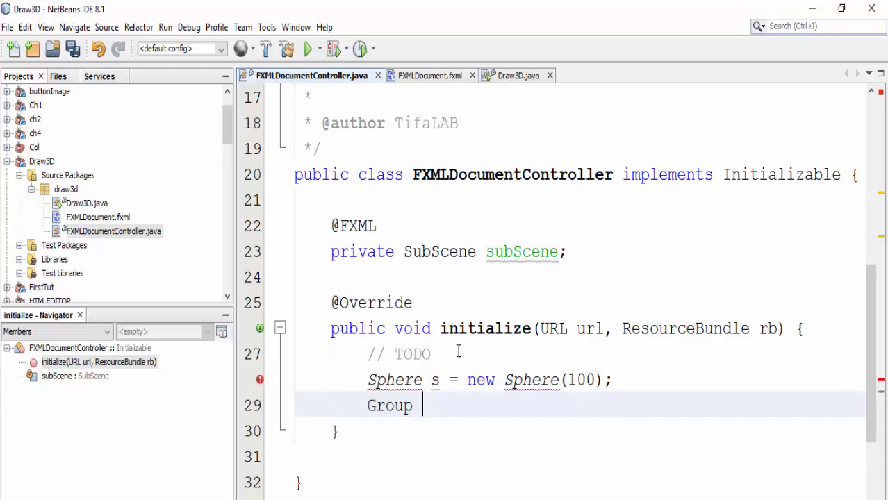
type("root")
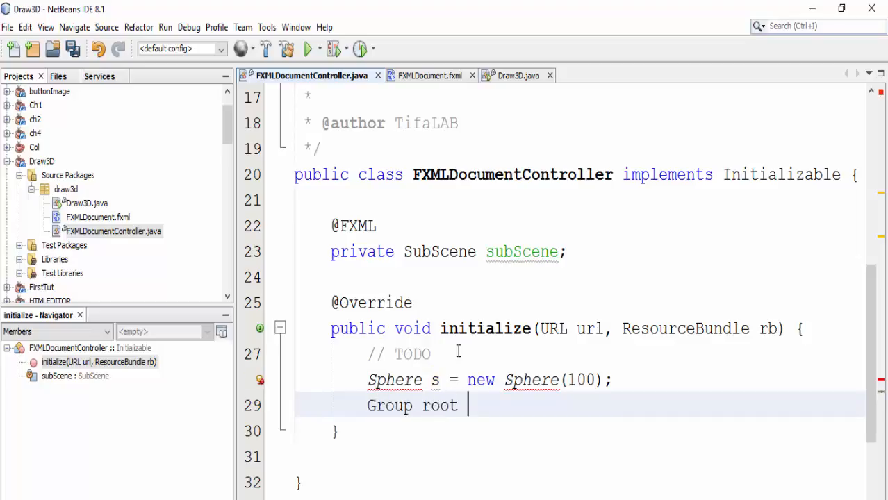
type("= nee")
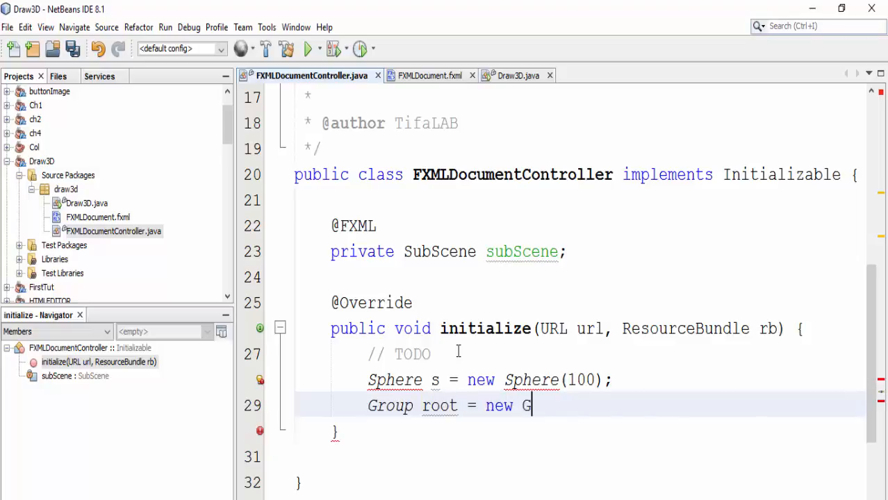
type("Group()")
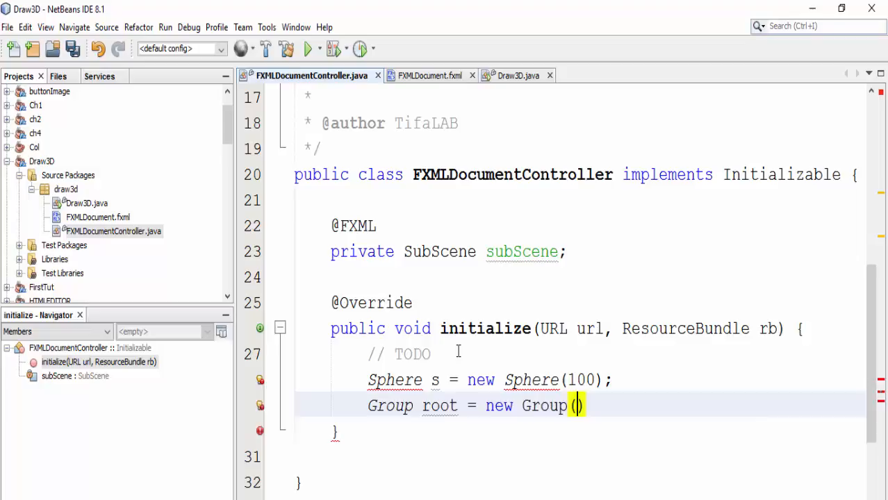
key("enter")
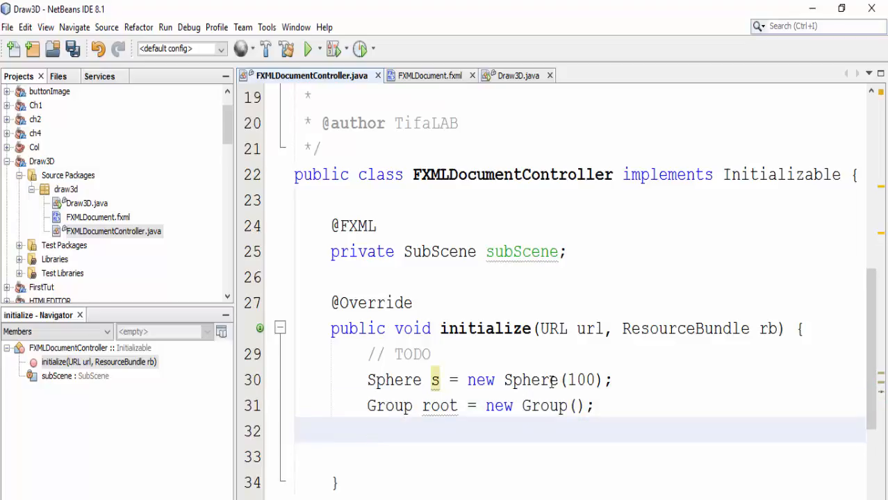
Step: Add root.getChildren().add(s); and begin subScene.setRoot(); with an empty argument
type("root.getChildren().a")
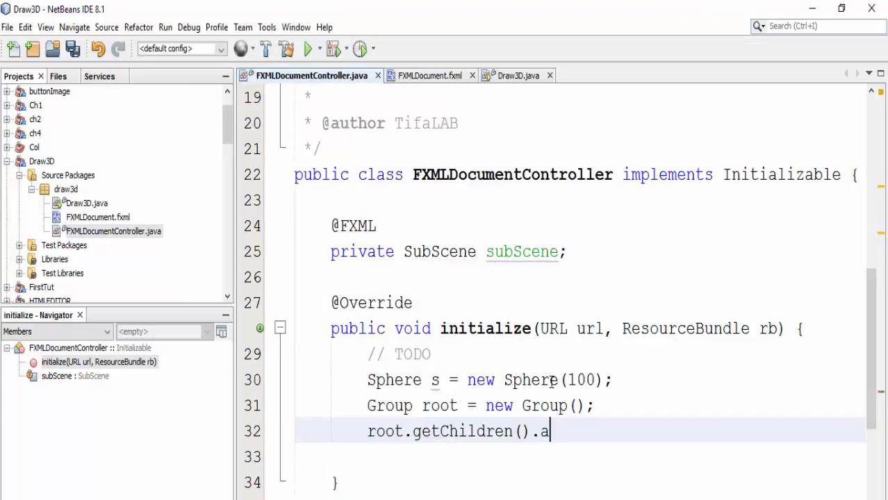
type("dd")
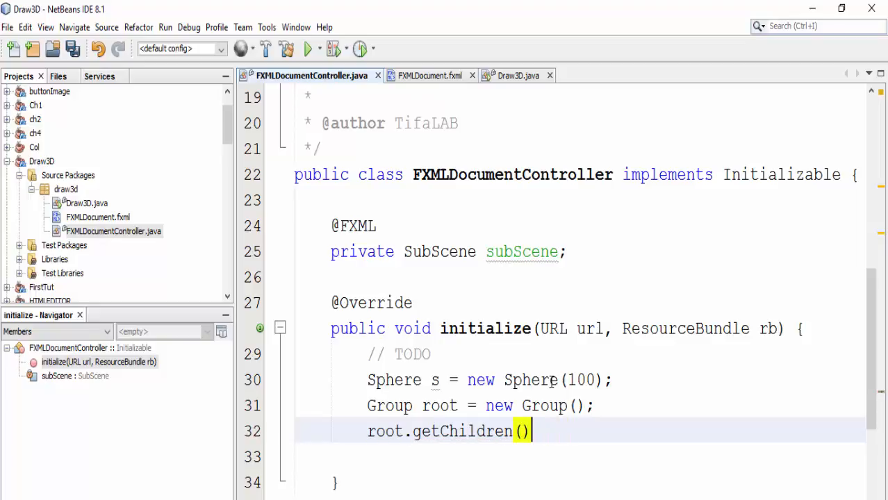
type(".add(s);")
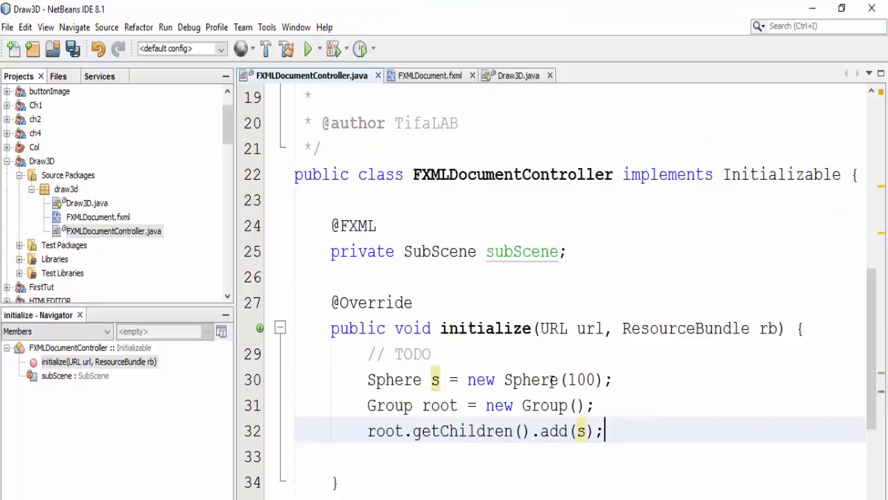
type("s")
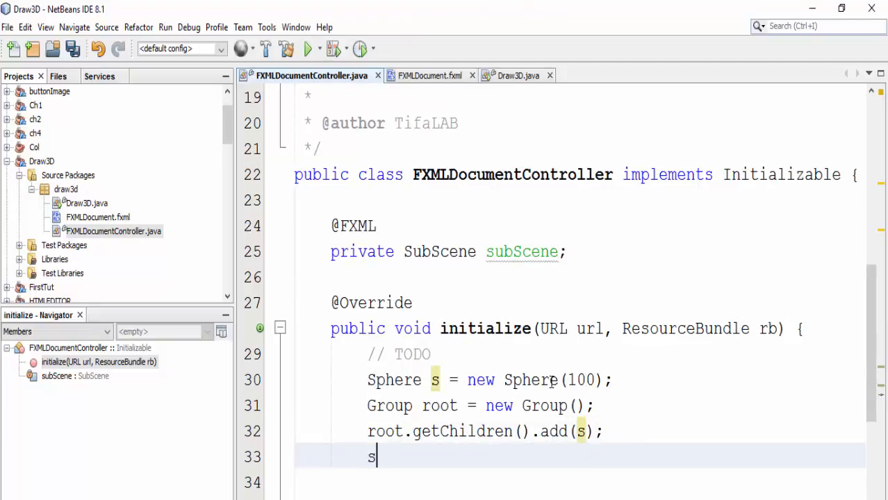
type("ubscene")
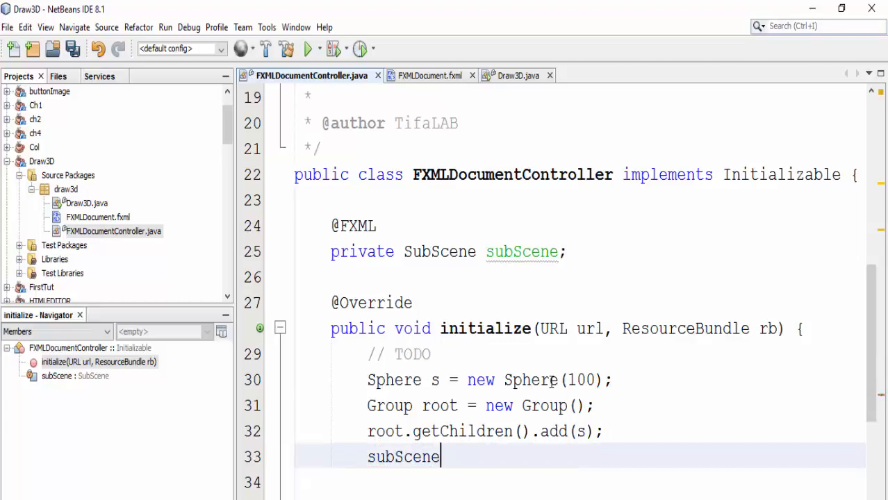
type(".s")
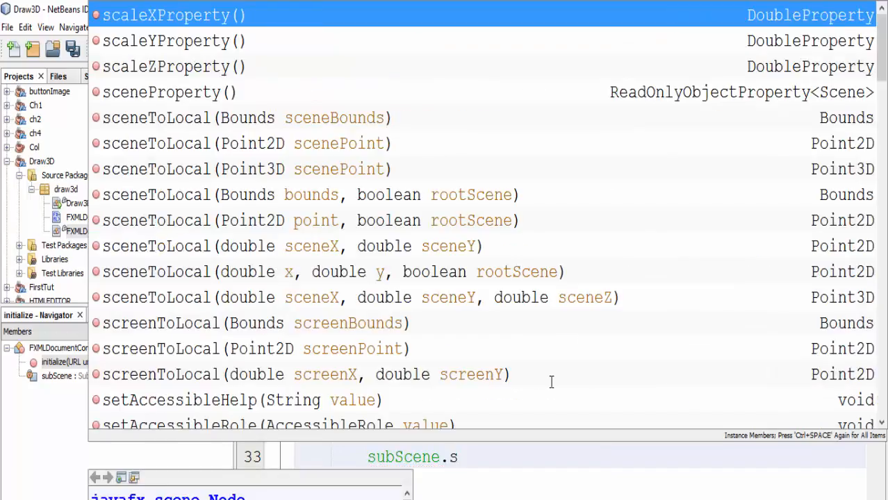
type("etRoot")
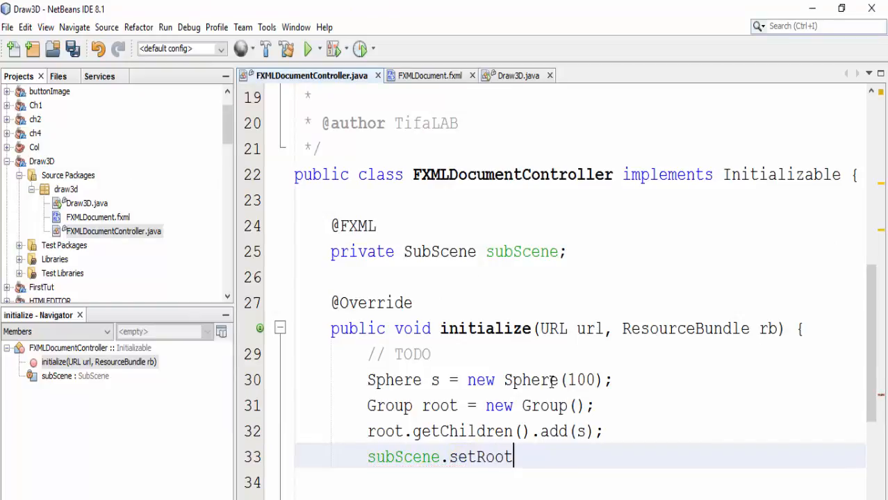
type("();")
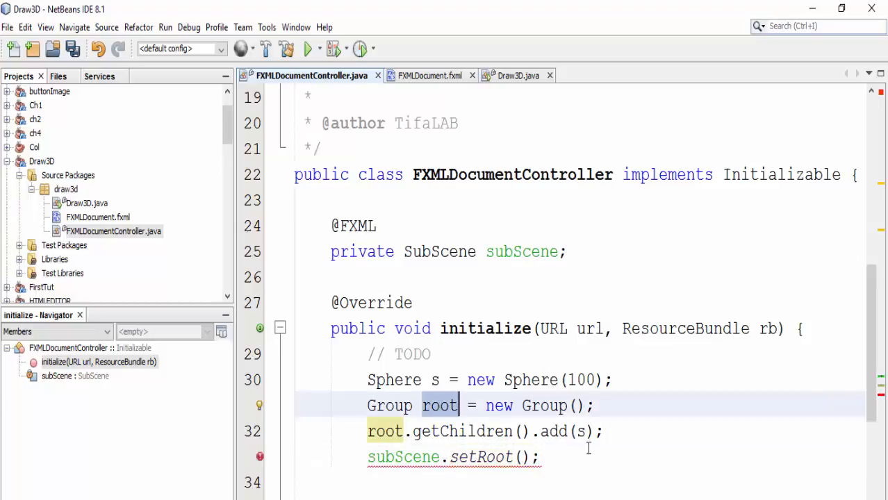
Step: Complete subScene.setRoot(root), run Draw3D to see the clipped sphere, then close the window
type("root")
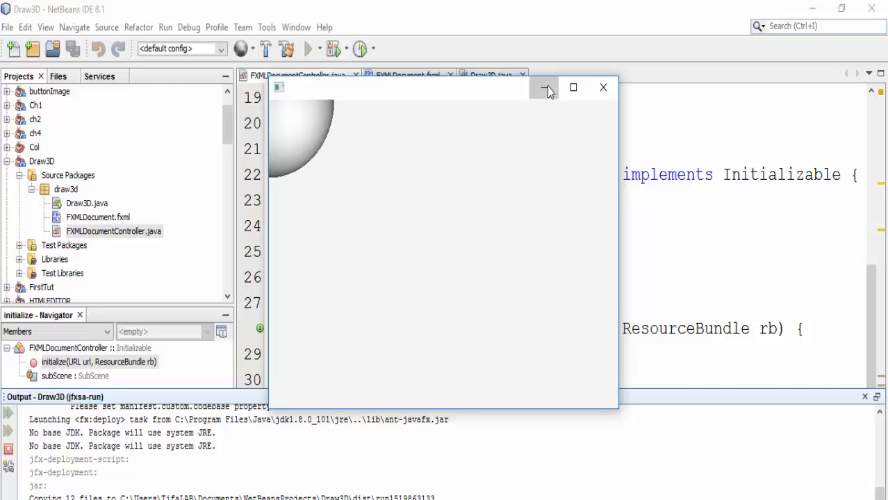
mouse_move(543, 101)
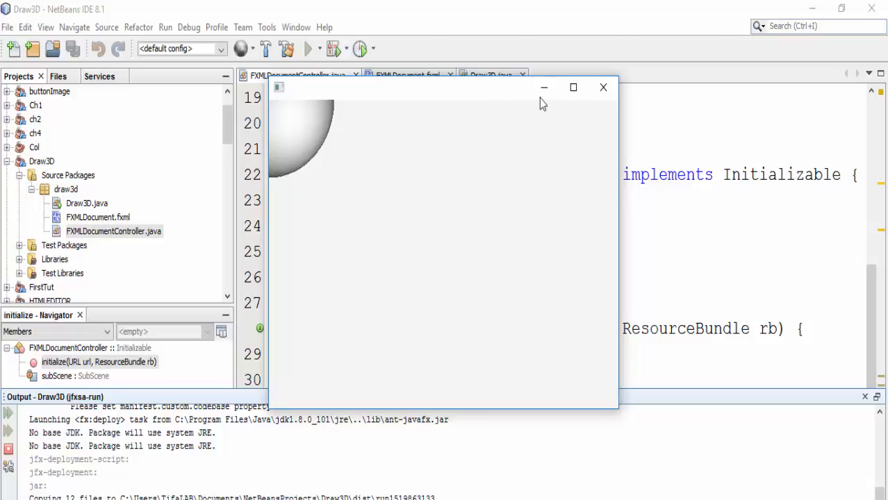
left_click(603, 86)
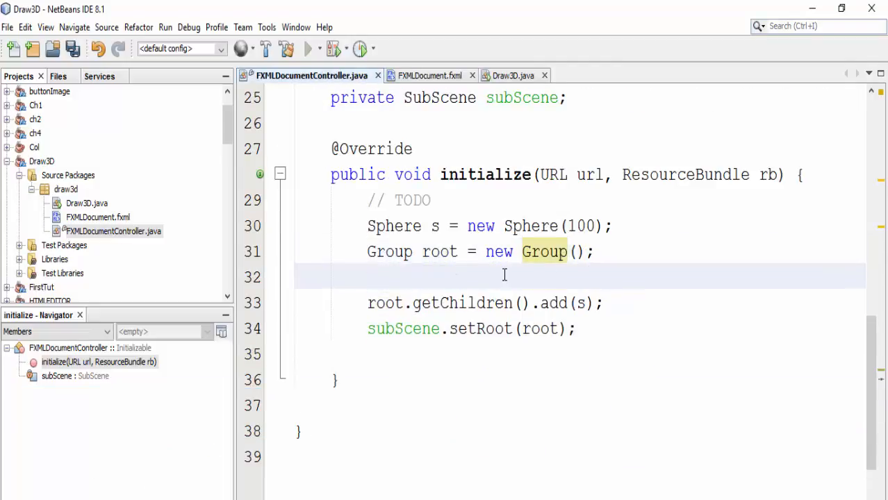
Step: Add root.setLayoutX(100); and root.setLayoutY(100); before adding the sphere
type("root")
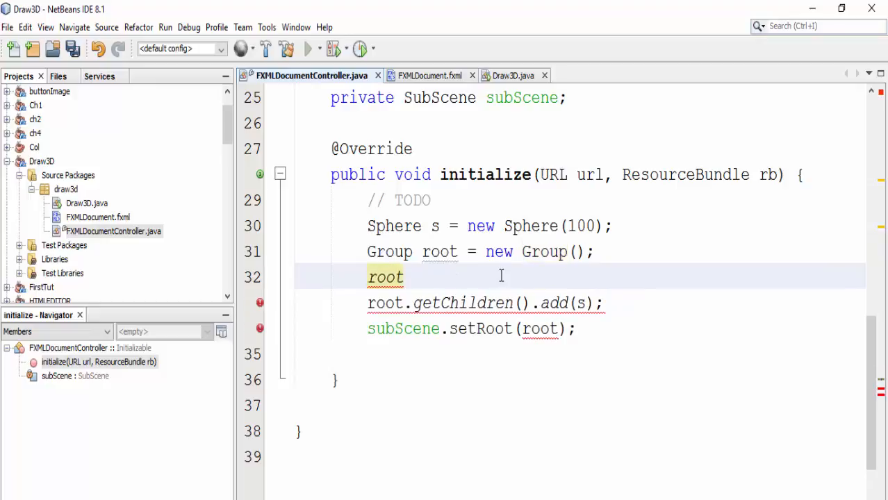
type(".")
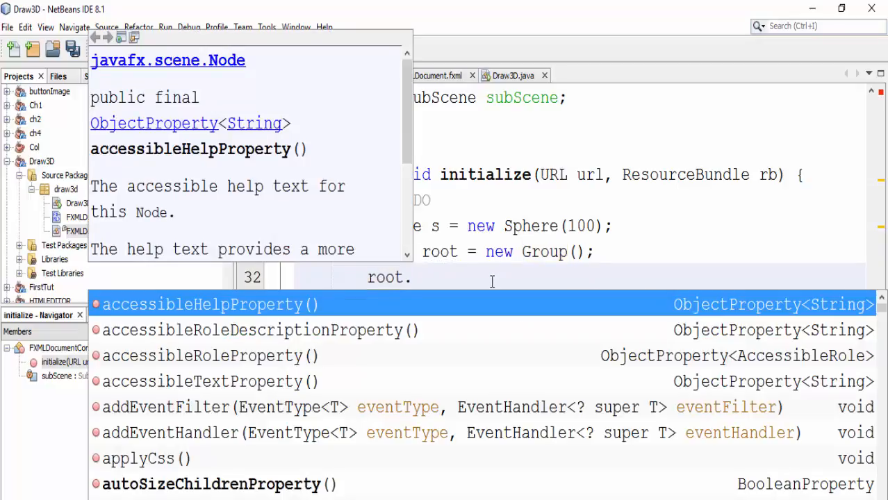
type("setLayoutX(0);")
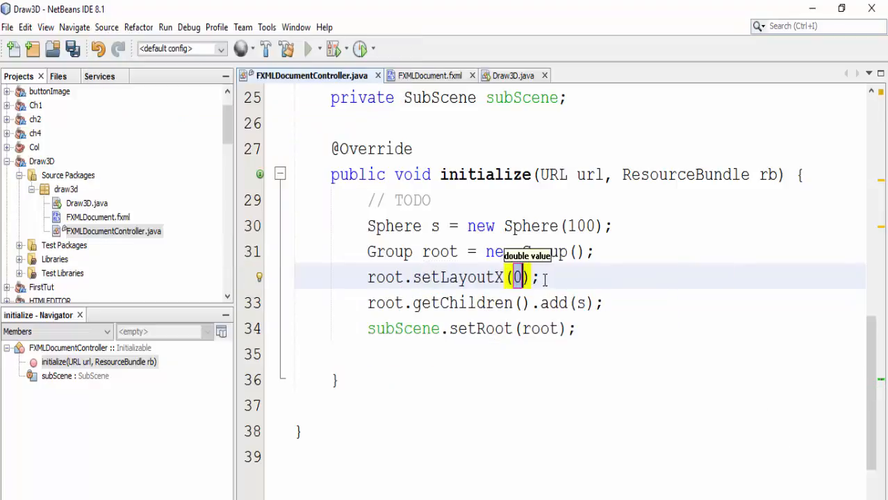
type("100")
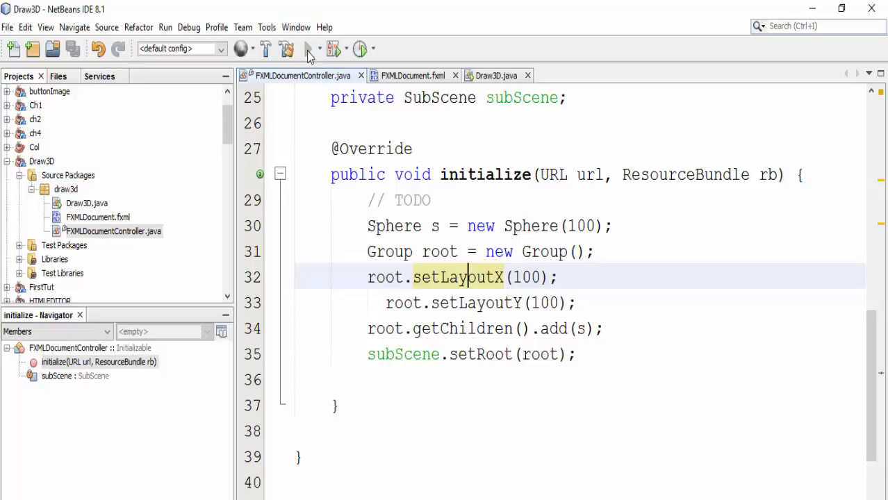
Step: Rerun Draw3D to confirm the whole sphere shows, then close its window
left_click(307, 48)
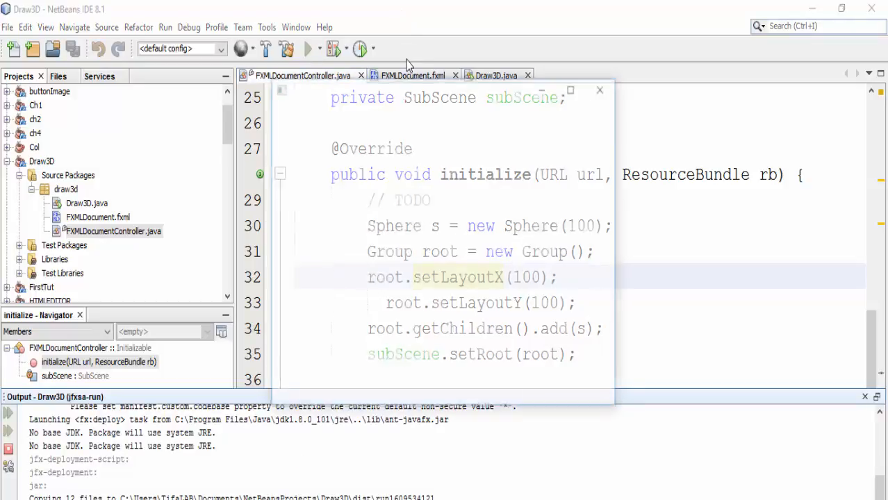
left_click(307, 49)
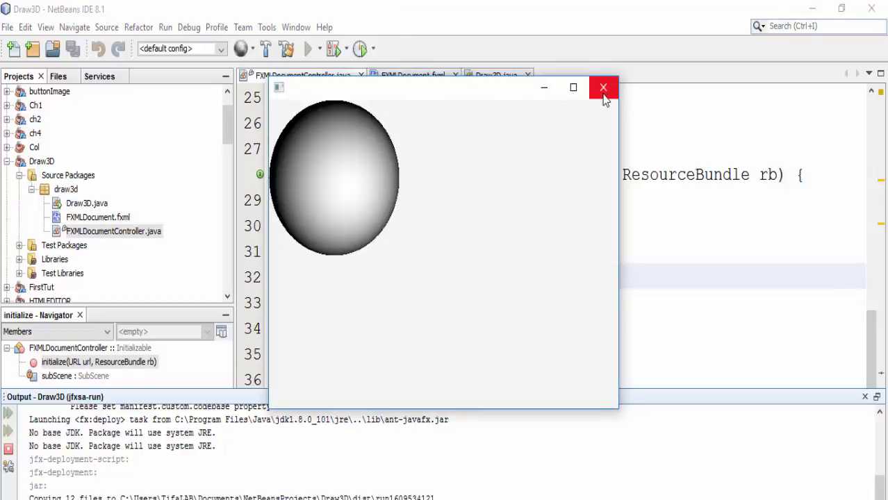
left_click(603, 86)
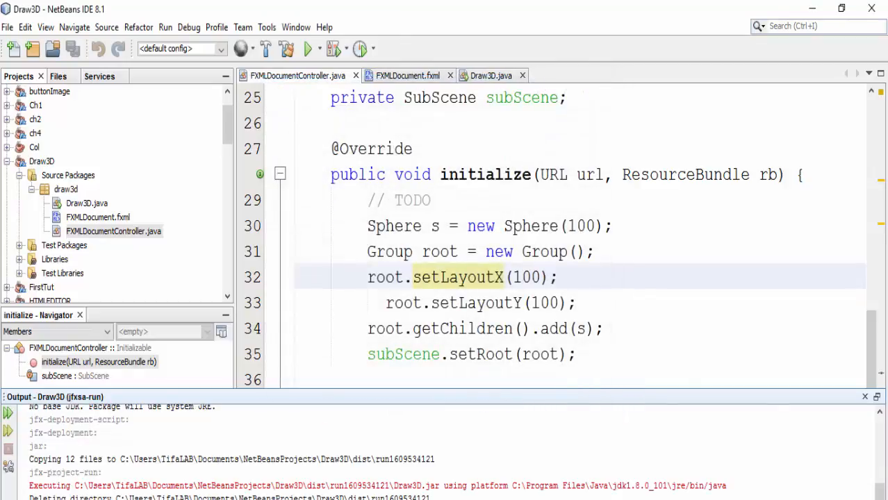